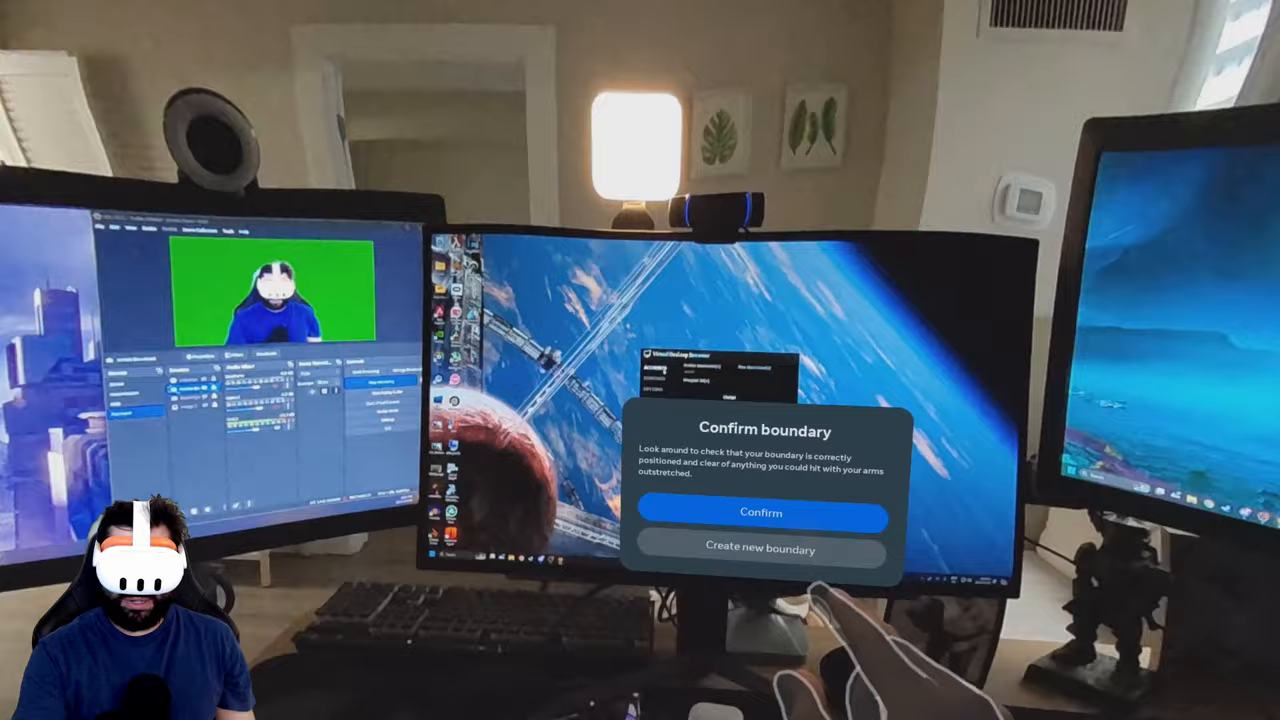
Step: Confirm the play boundary is correctly positioned and clear of obstacles
{"action": "left_click", "coordinate": [760, 512]}
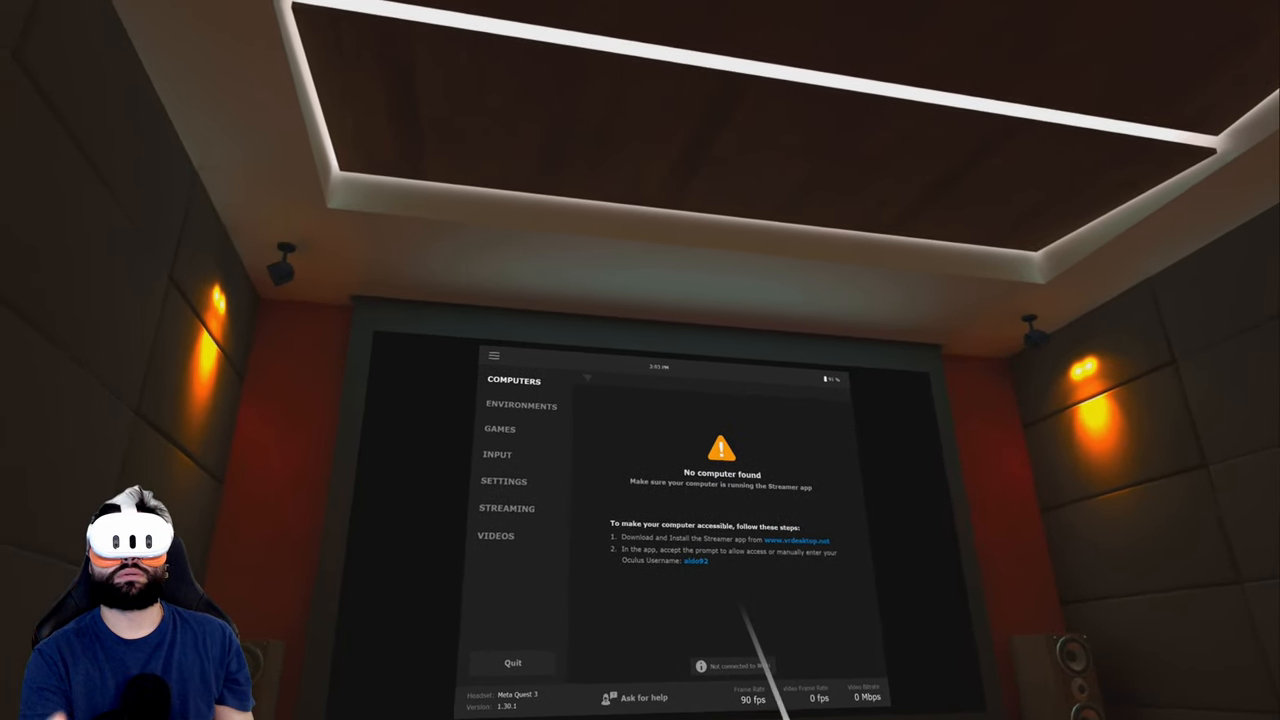
Step: Check the Computers list, which reports 'No computer found'
{"action": "left_click", "coordinate": [520, 404]}
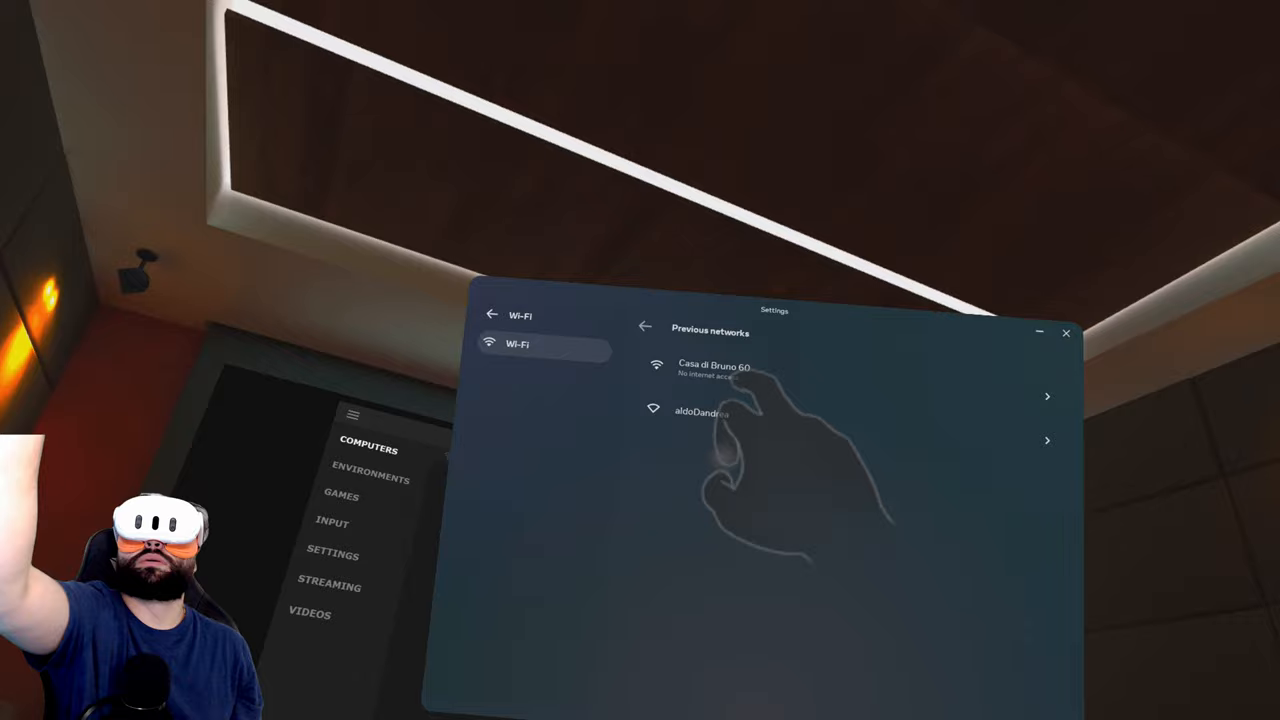
Step: Return to the main Wi-Fi page and toggle the headset's Wi-Fi off and back on
{"action": "left_click", "coordinate": [714, 368]}
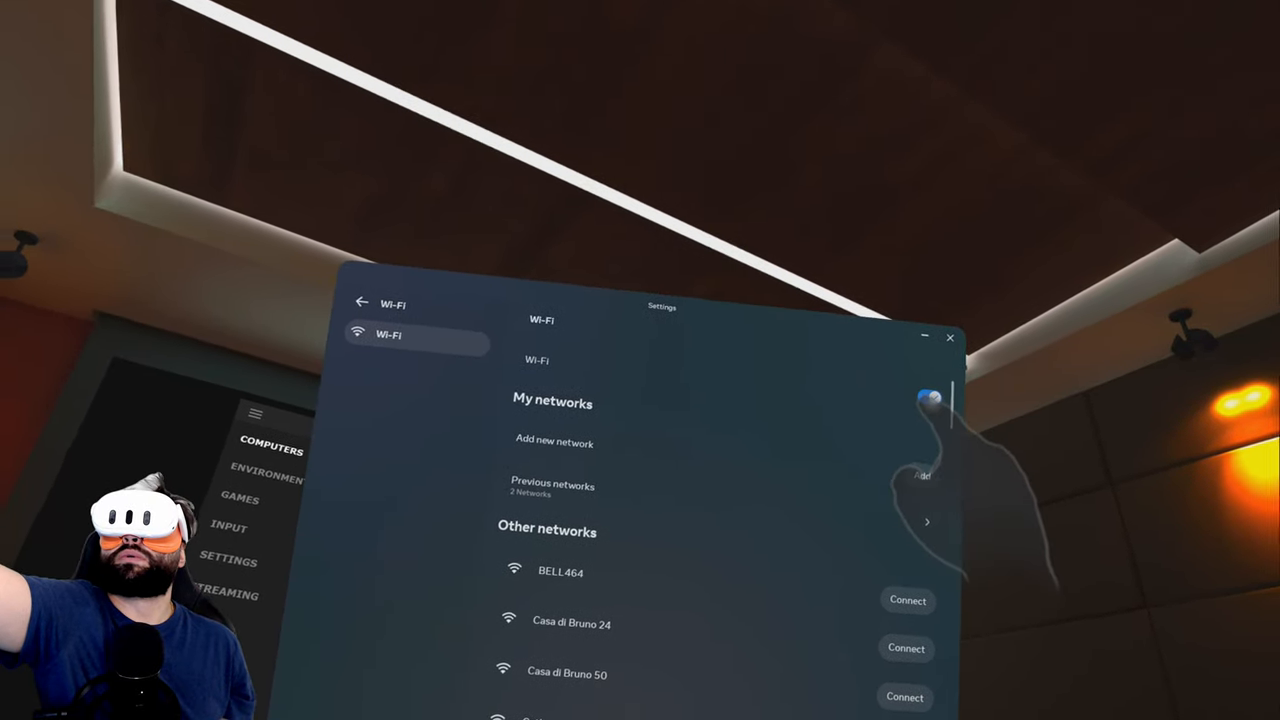
{"action": "left_click", "coordinate": [928, 398]}
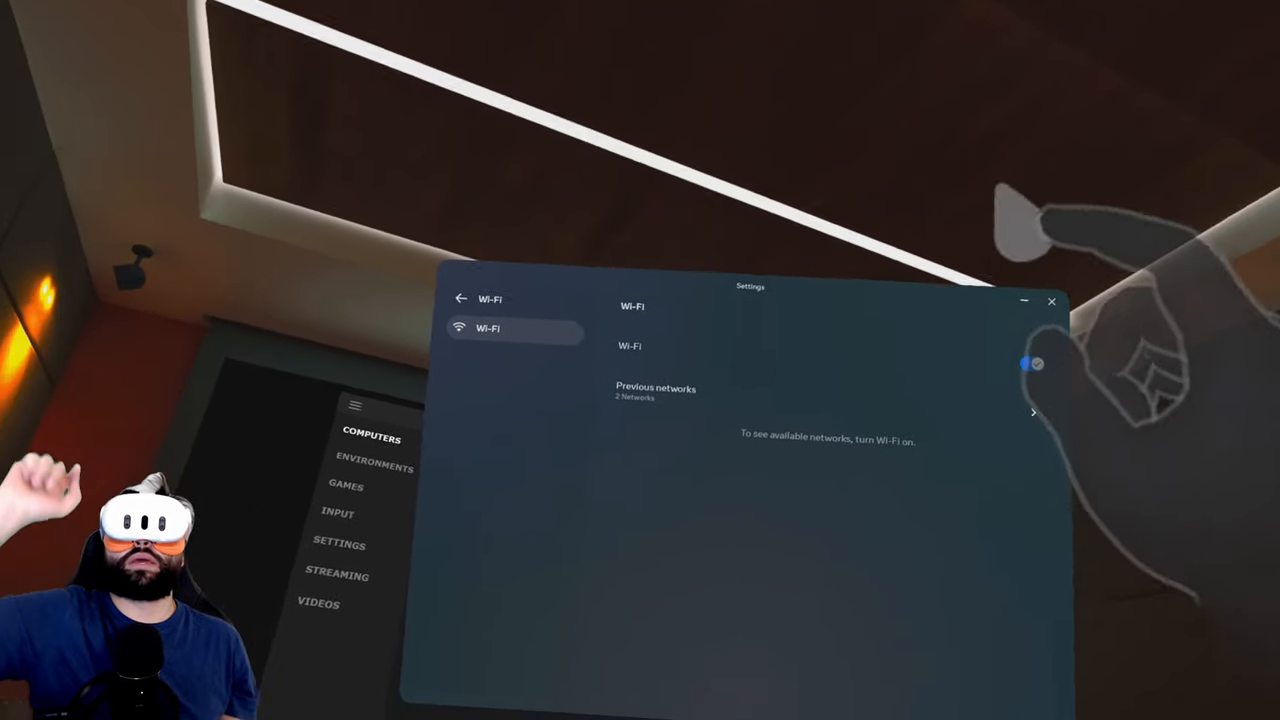
{"action": "left_click", "coordinate": [1036, 364]}
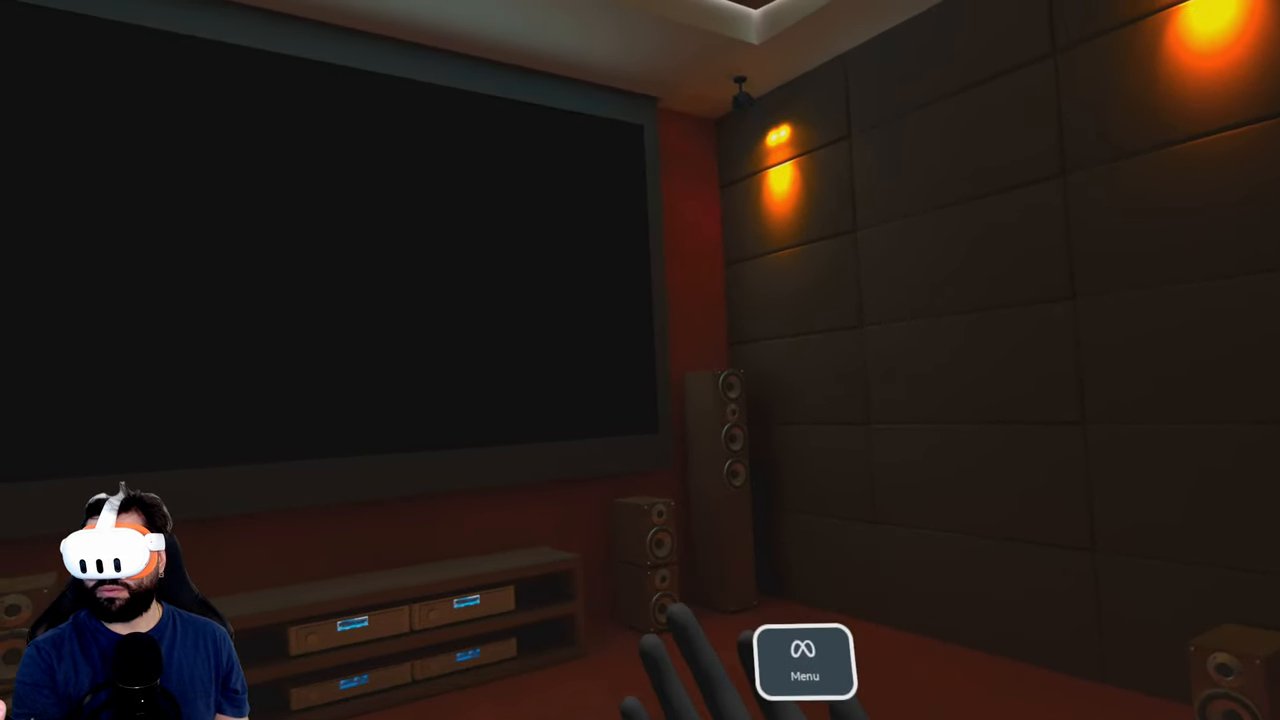
Step: Bring up the headset's universal menu with its Quick Settings panel
{"action": "left_click", "coordinate": [804, 662]}
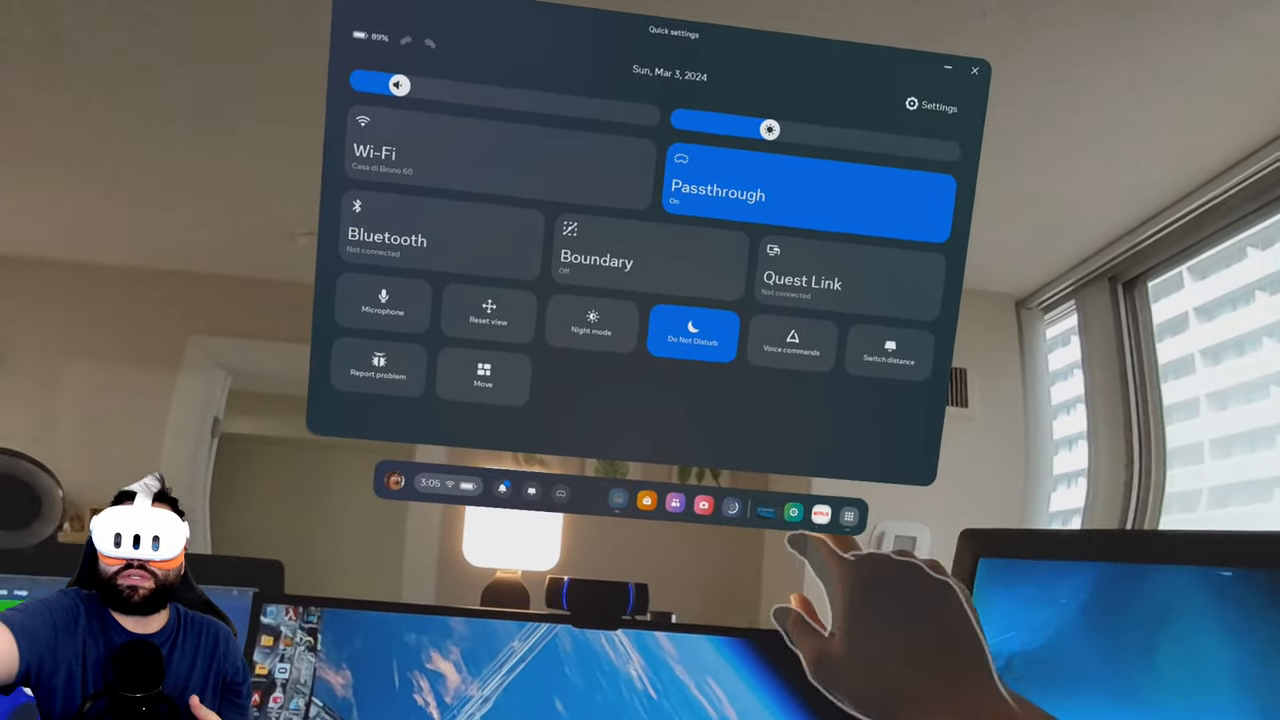
{"action": "left_click", "coordinate": [974, 70]}
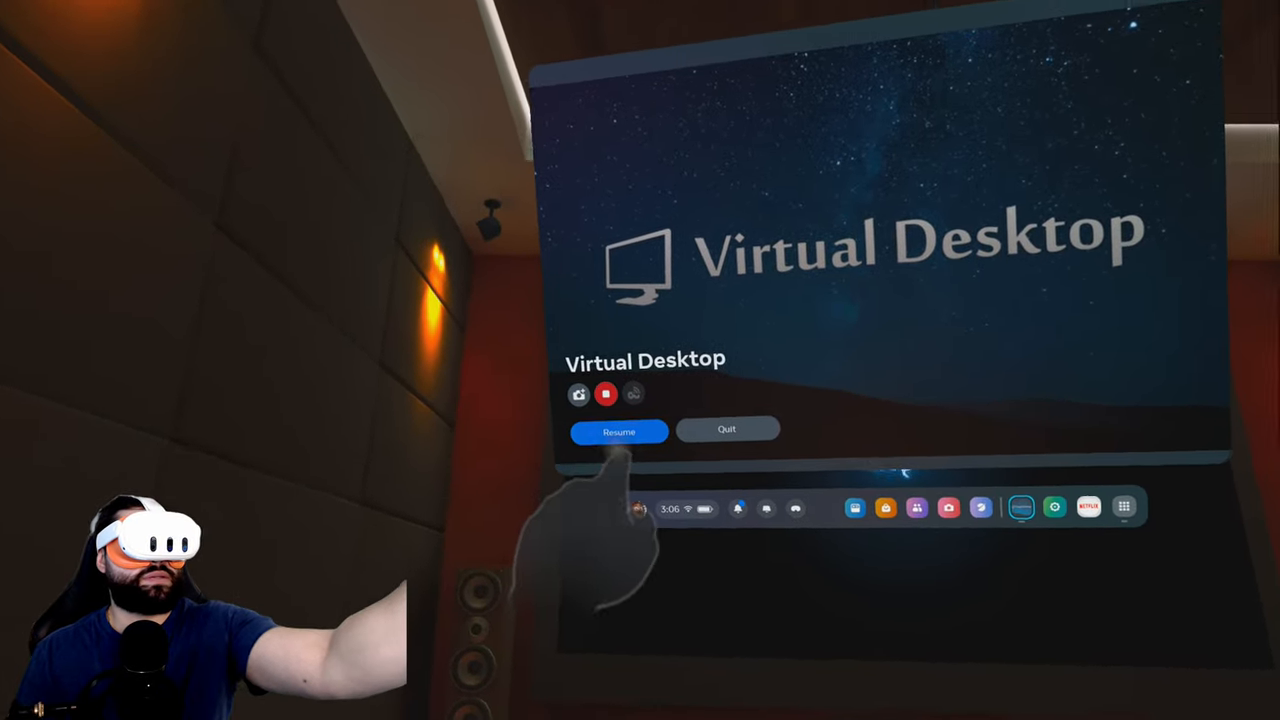
Step: Resume the paused Virtual Desktop app from its card
{"action": "left_click", "coordinate": [620, 432]}
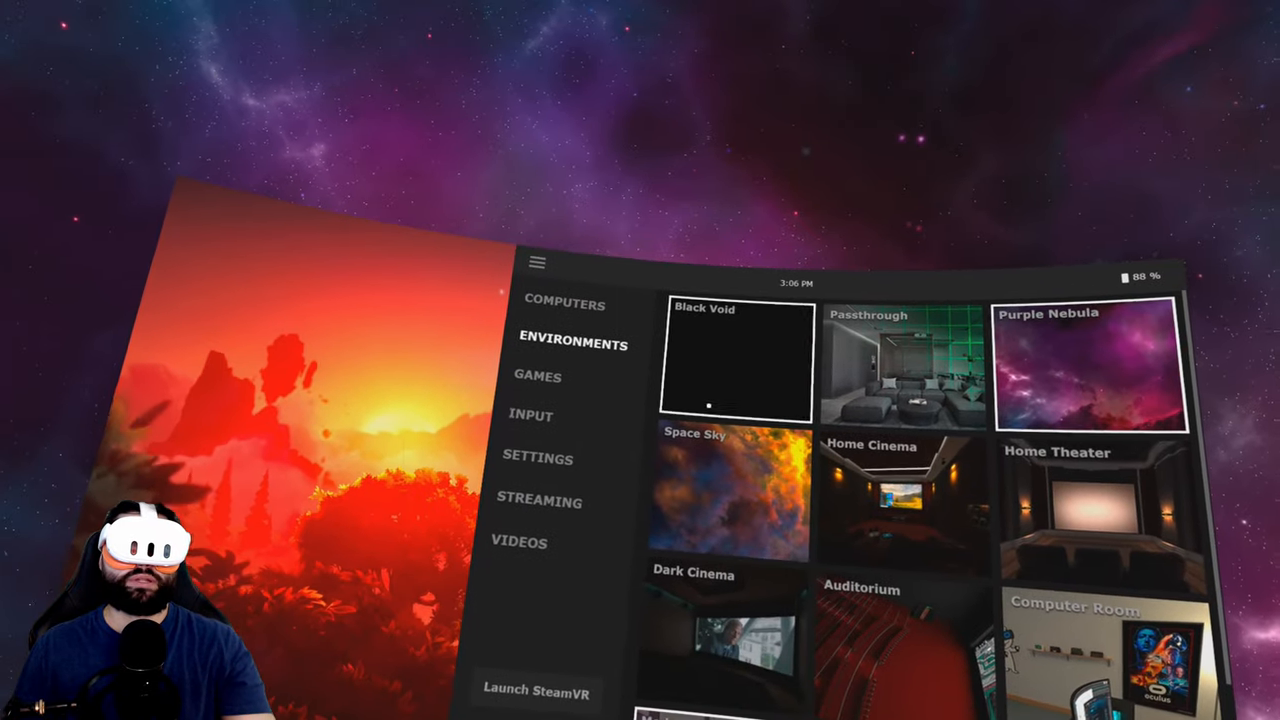
Step: Load a dark theater environment around the streamed Ori and the Will of the Wisps screen
{"action": "left_click", "coordinate": [732, 496]}
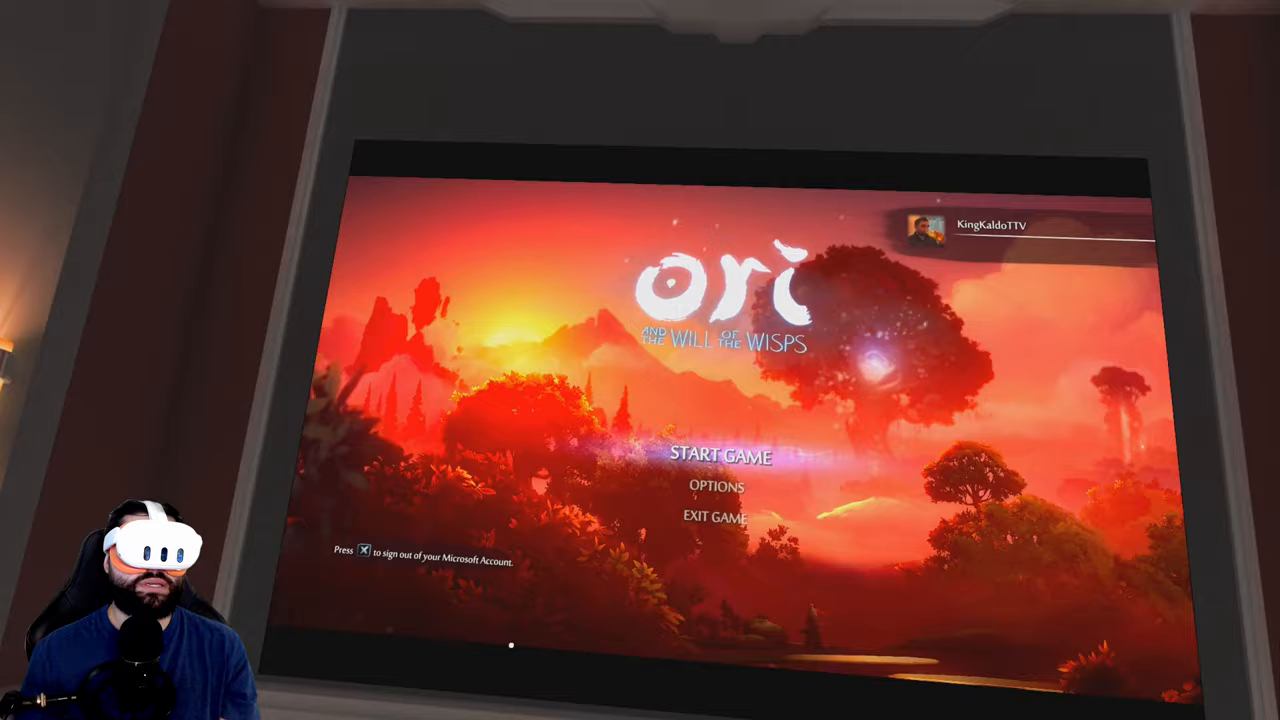
{"action": "left_click", "coordinate": [718, 452]}
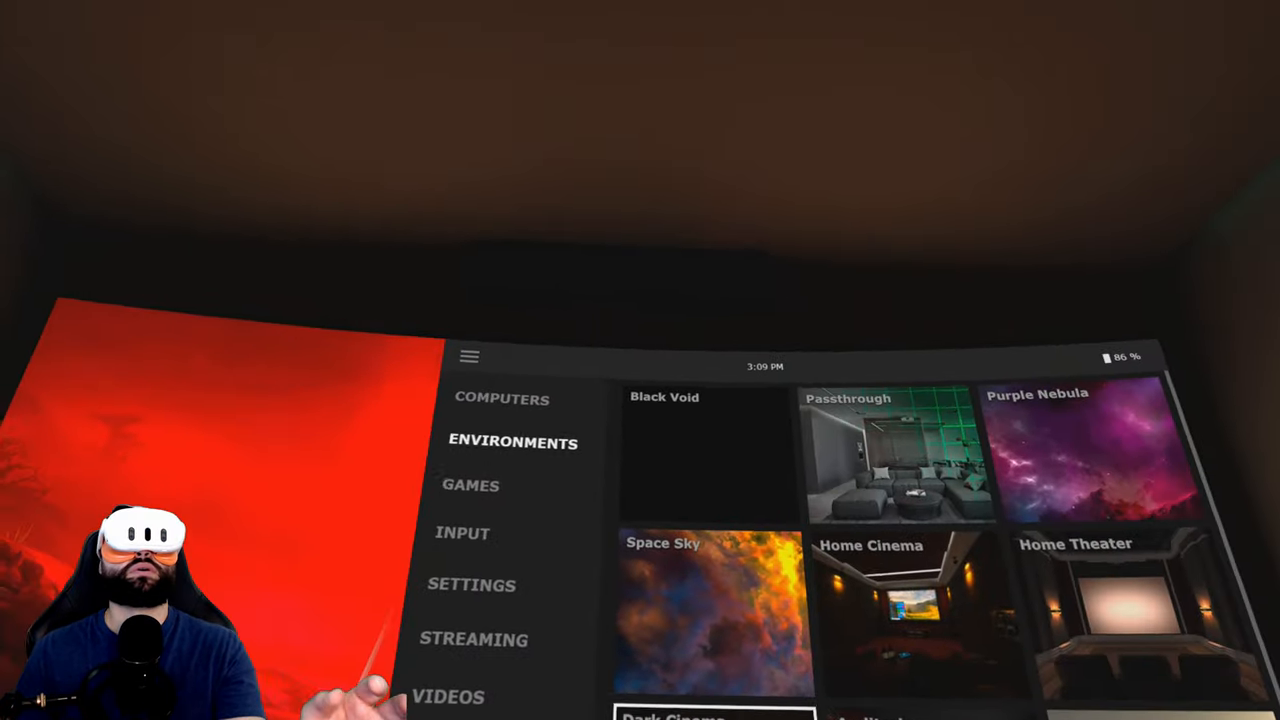
Step: Show the streaming settings: High quality, 90 fps frame rate, 200 Mbps bitrate
{"action": "left_click", "coordinate": [462, 532]}
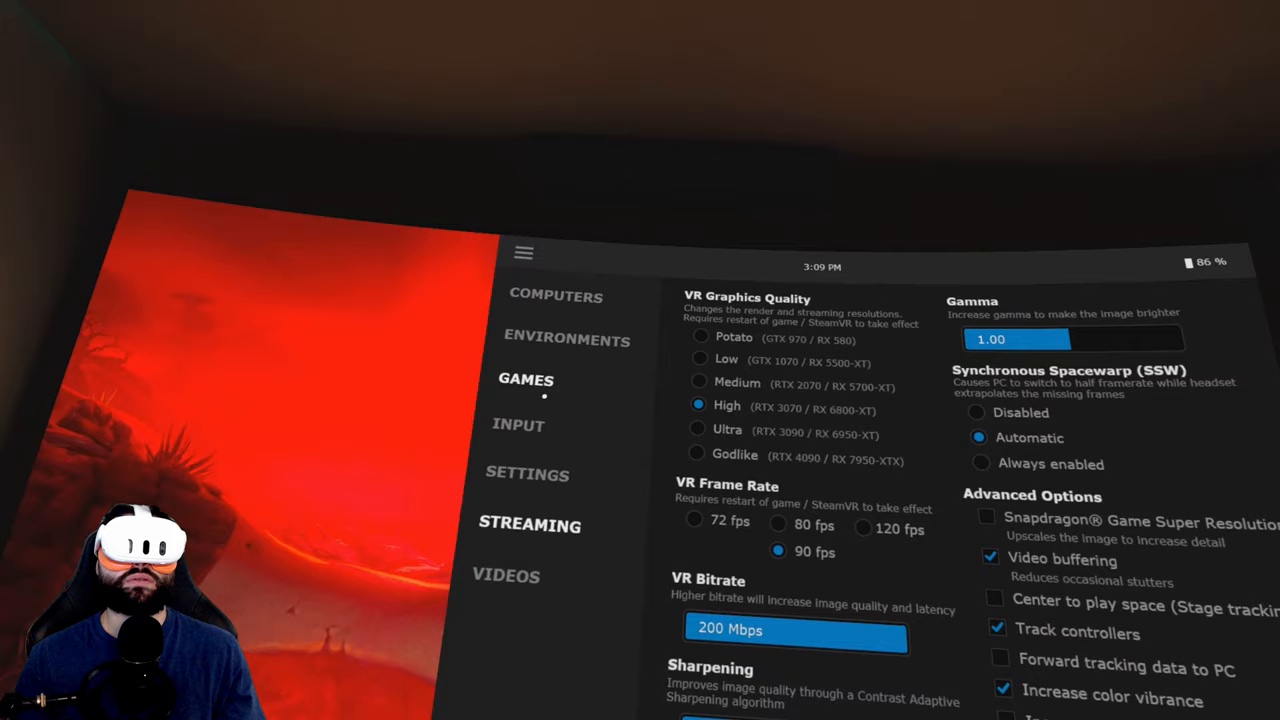
Step: Review the general headset settings, then return to the environment list with Dark Cinema current
{"action": "left_click", "coordinate": [528, 474]}
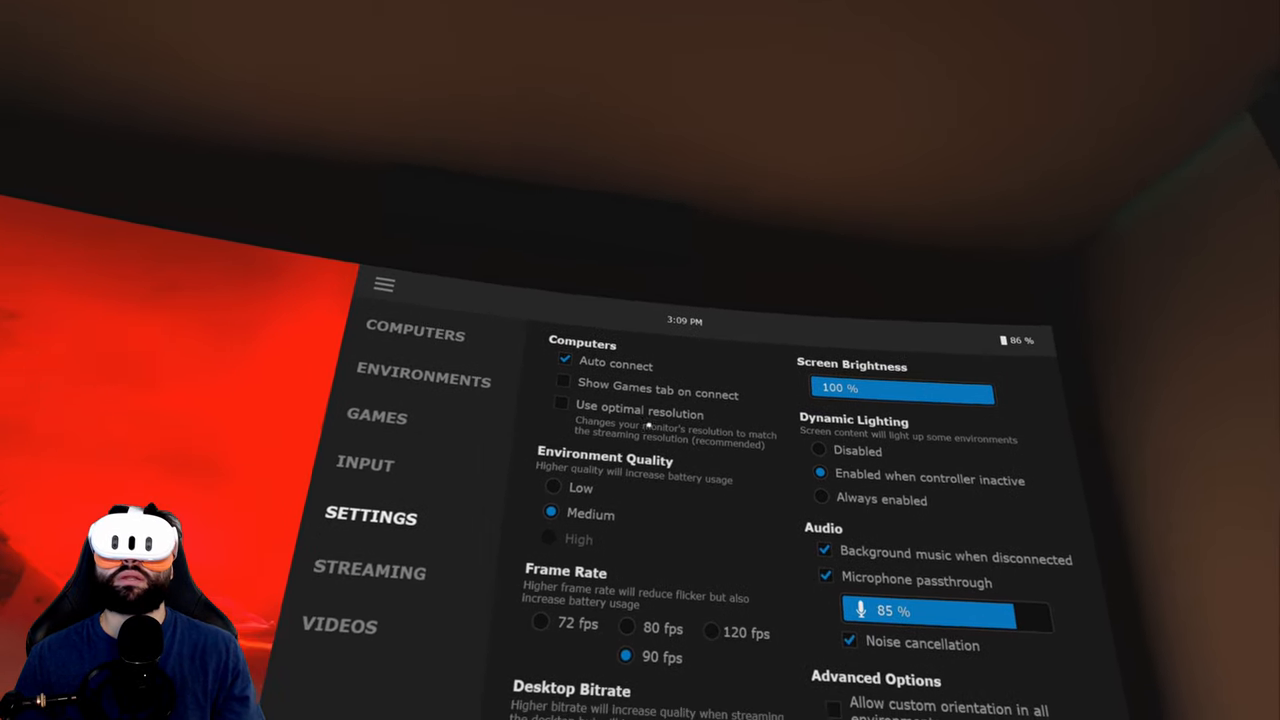
{"action": "left_click", "coordinate": [364, 464]}
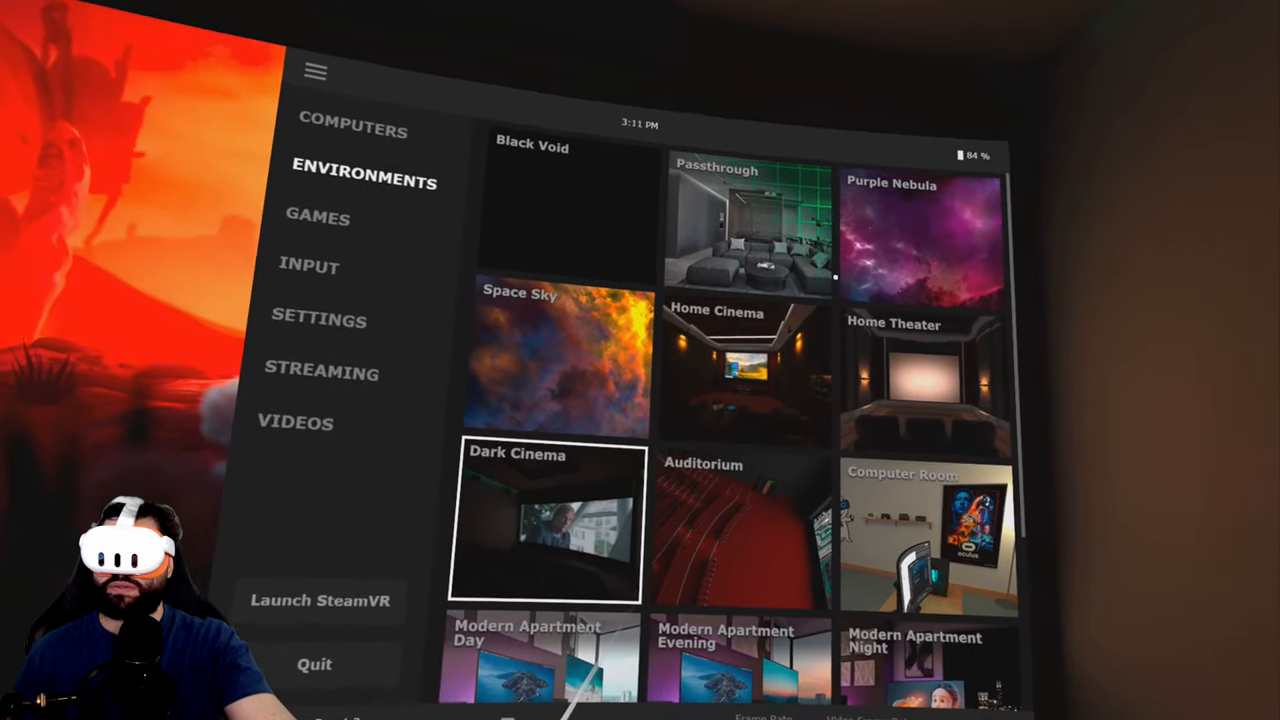
Step: Scroll the environment grid down to reveal Gaming Room and Personal Theater
{"action": "scroll", "scroll_direction": "down", "scroll_amount": 3}
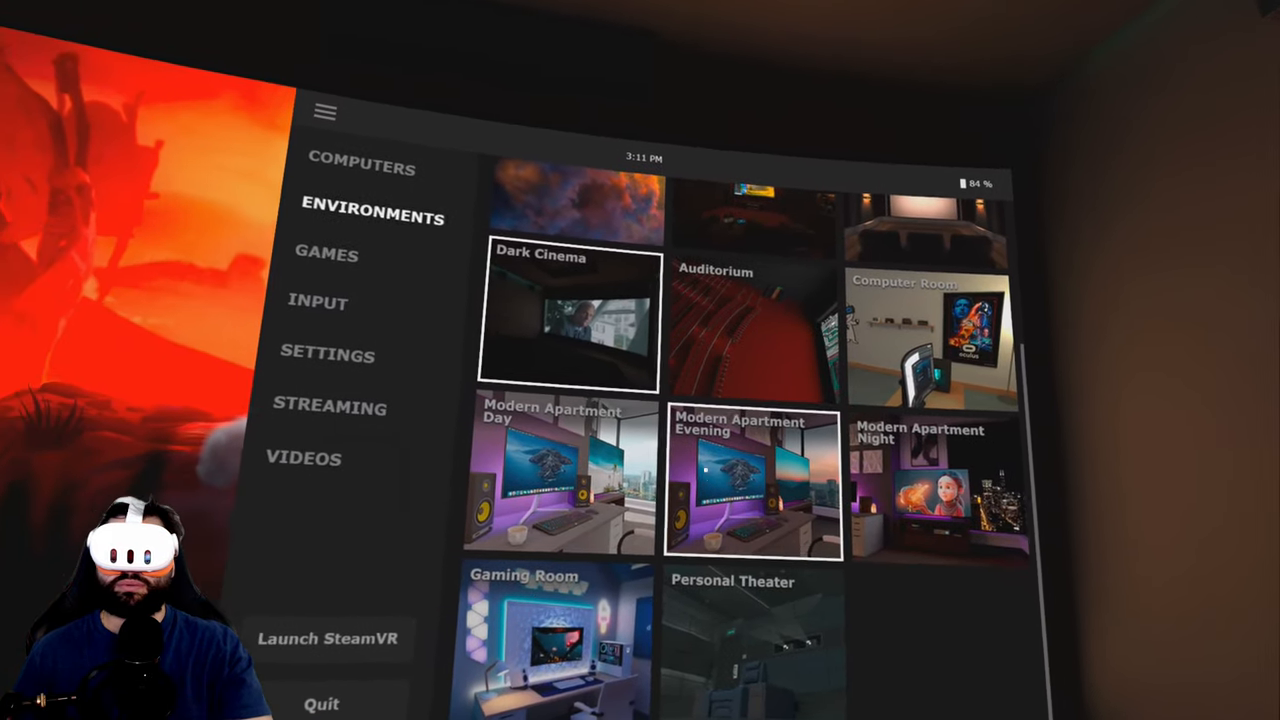